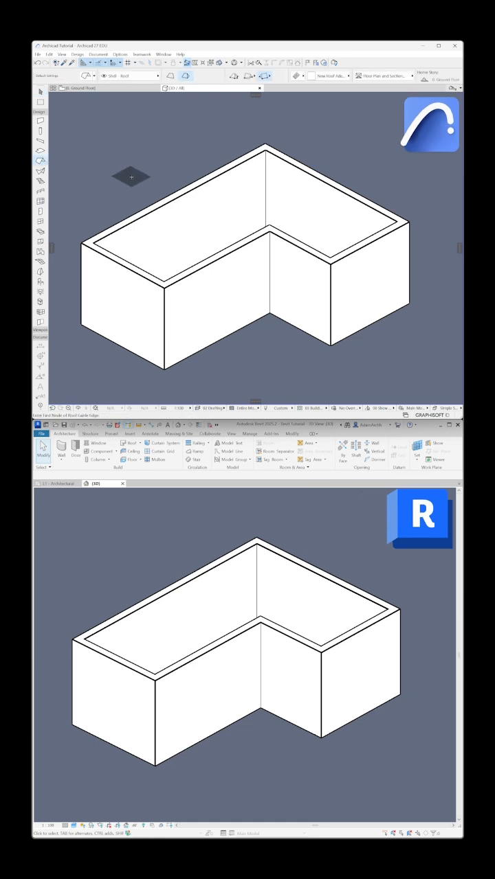
pyautogui.moveTo(158, 194)
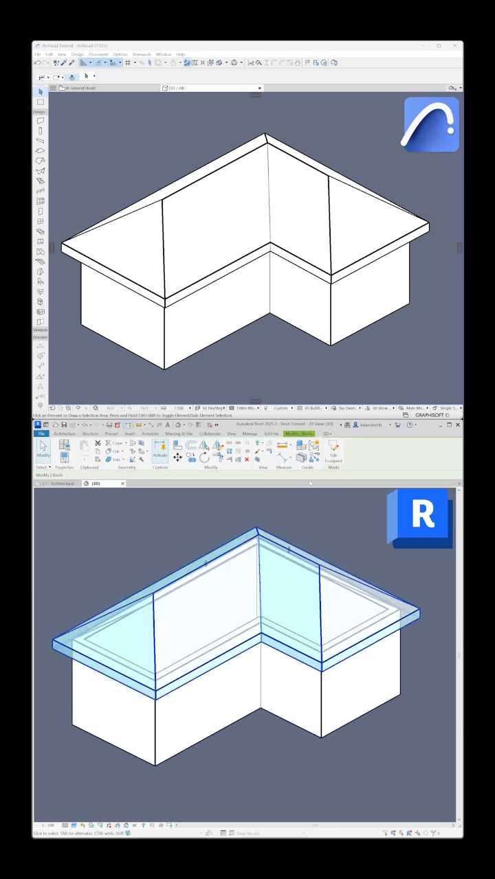
# - Finish the hipped multi-plane roof with overhangs over the L-shaped walls in Revit
pyautogui.click(254, 369)
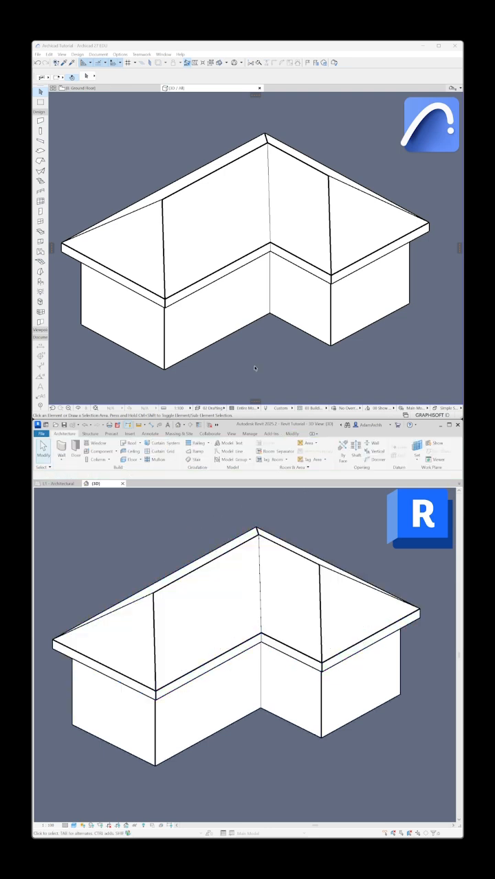
pyautogui.click(165, 199)
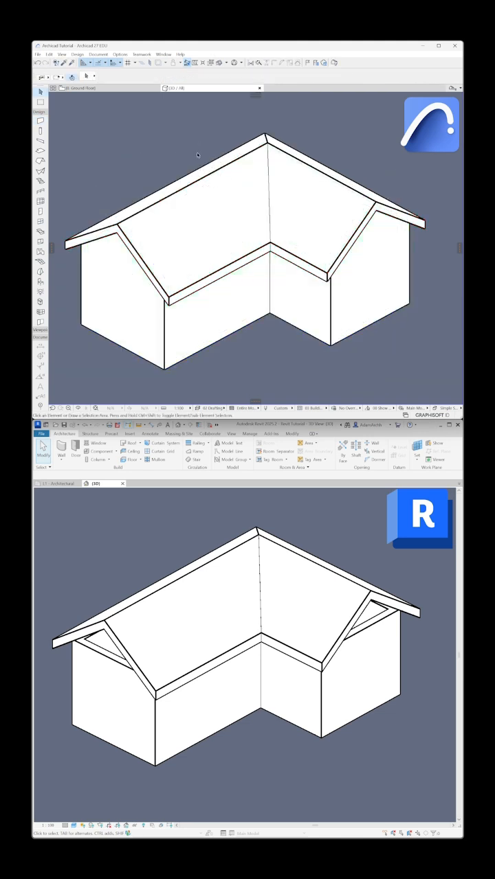
# - Select the wall beneath the left gable end in Revit to begin attaching it
pyautogui.click(116, 694)
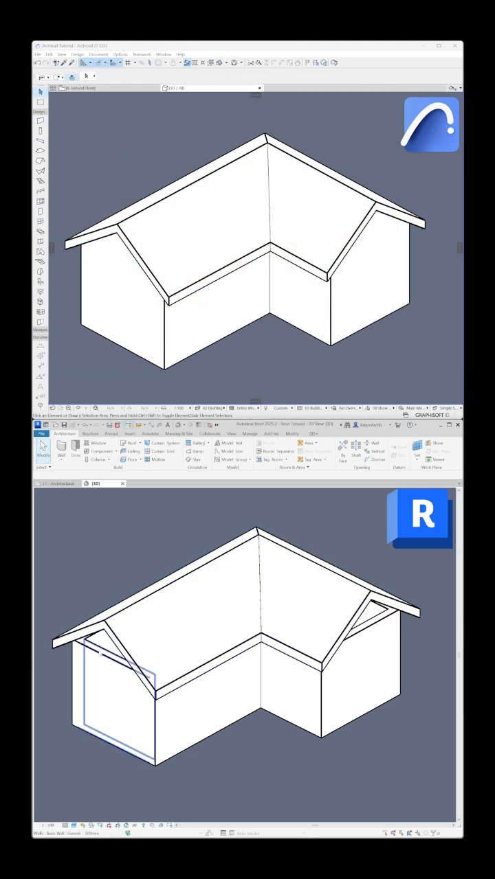